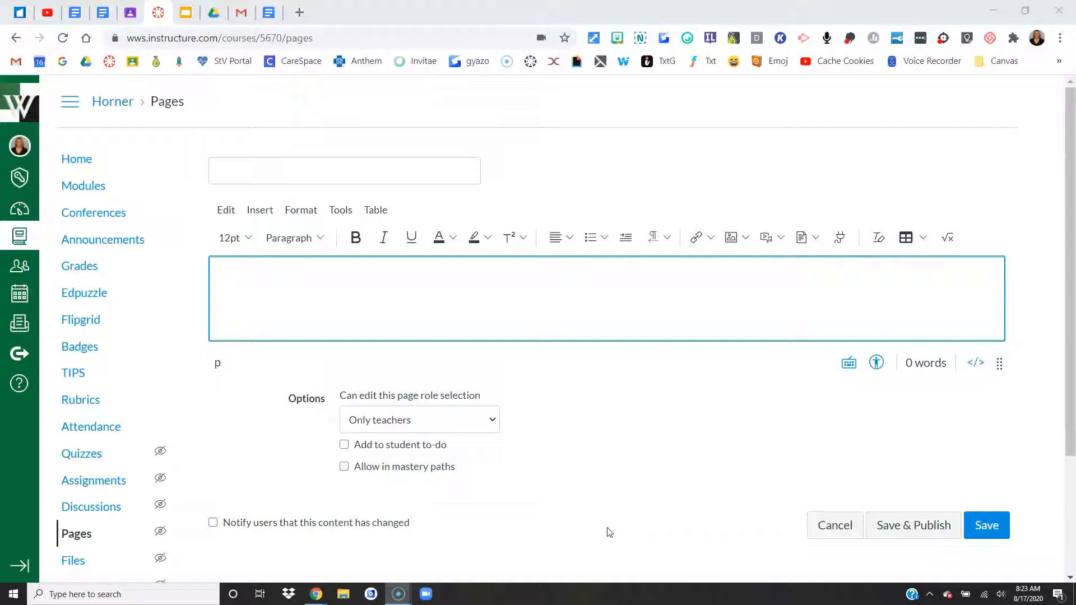
pyautogui.moveTo(490, 234)
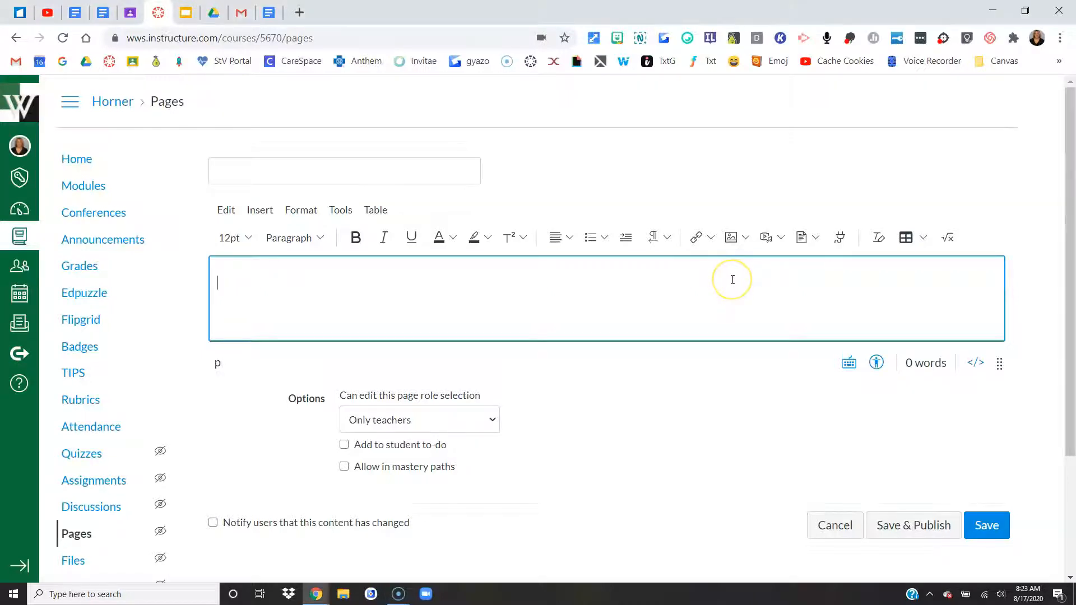
# Enter the line "Watch the following video." in the page body
pyautogui.write('W')
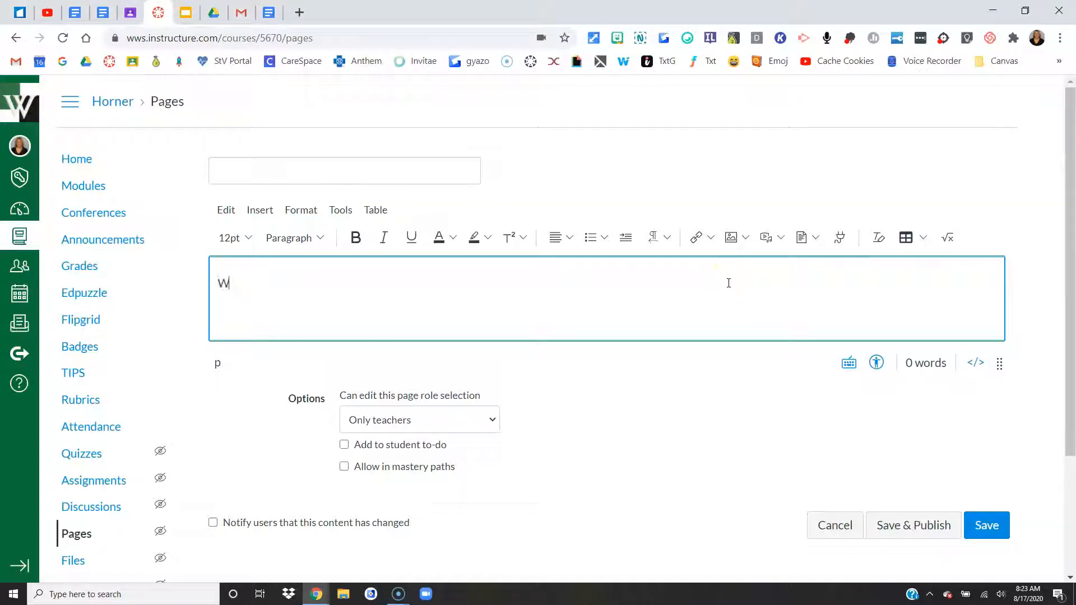
pyautogui.write('atch the follo')
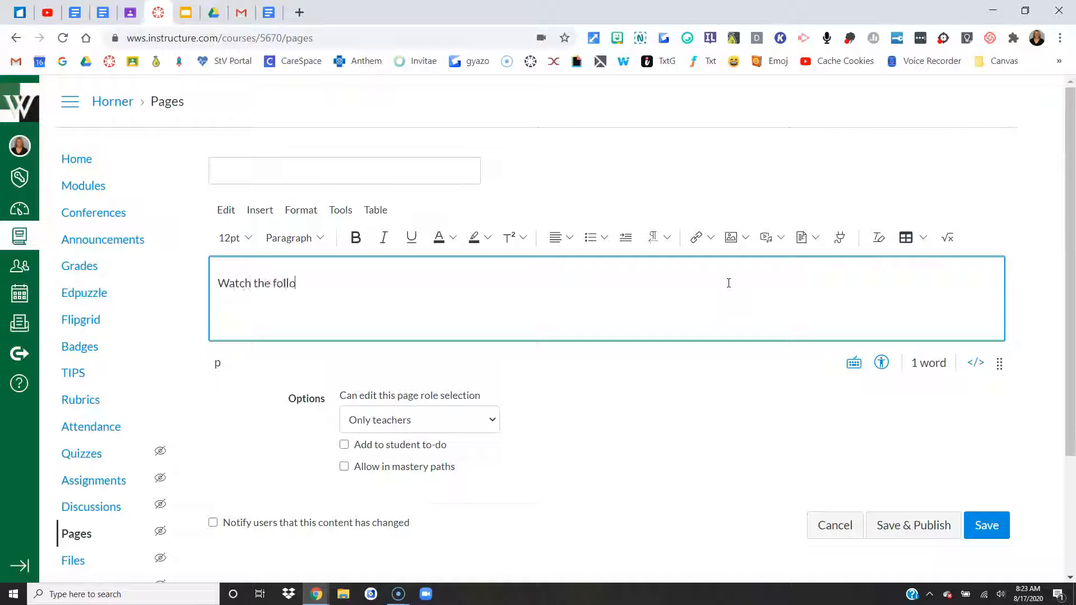
pyautogui.write('wing video')
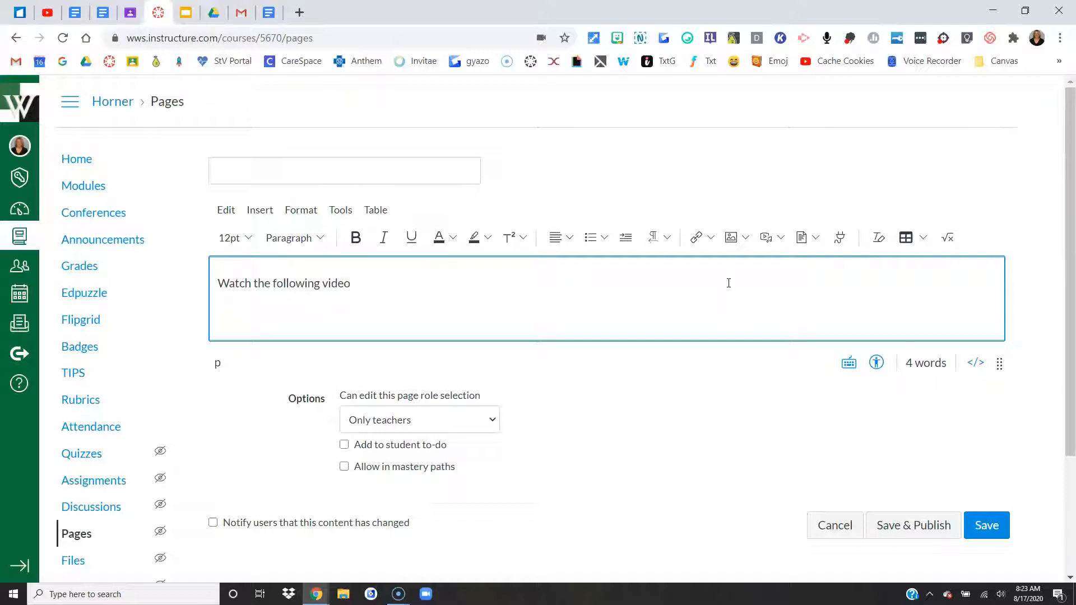
pyautogui.write('.')
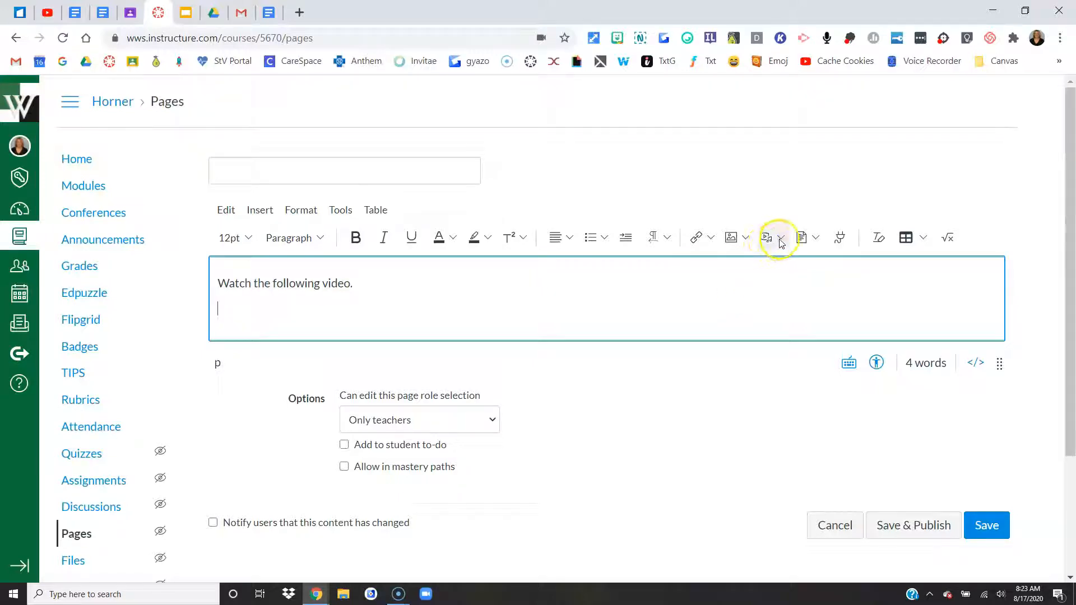
pyautogui.moveTo(766, 238)
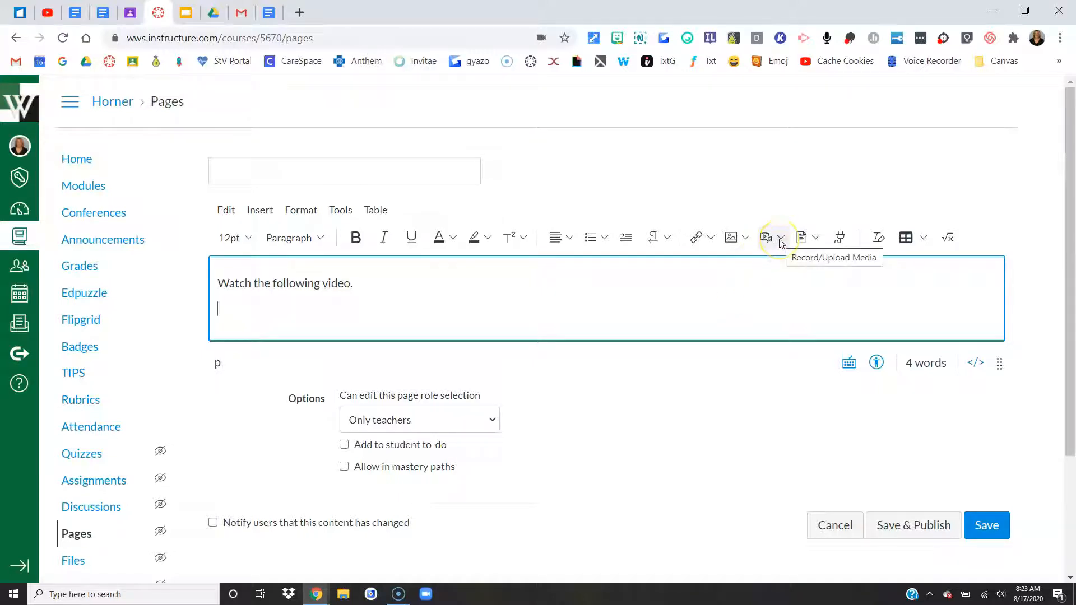
# Upload the ParentGrades video from the Desktop and insert it below the text line
pyautogui.click(779, 238)
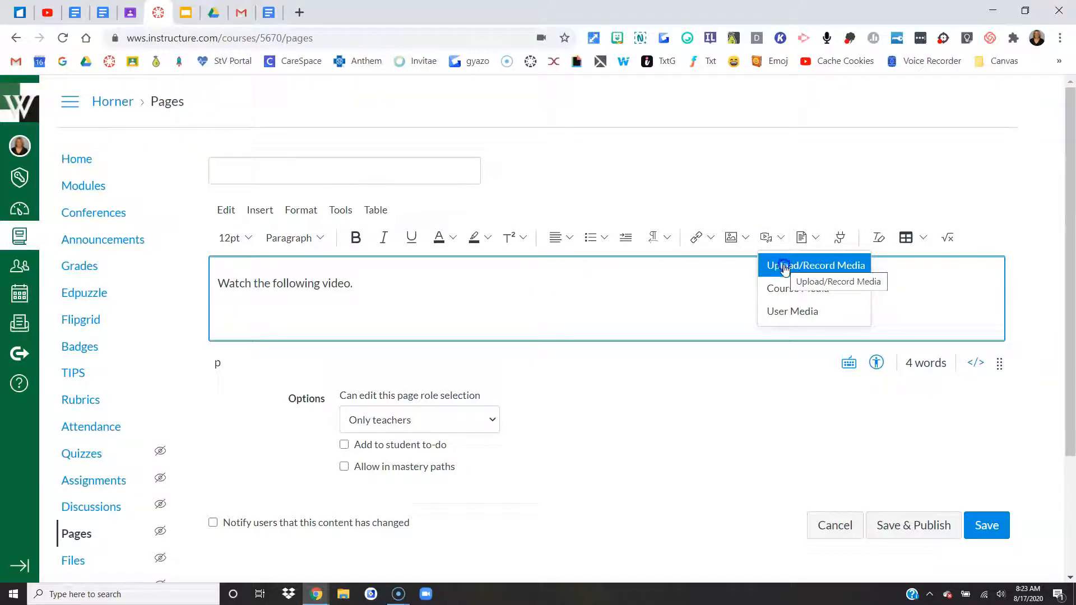
pyautogui.click(815, 265)
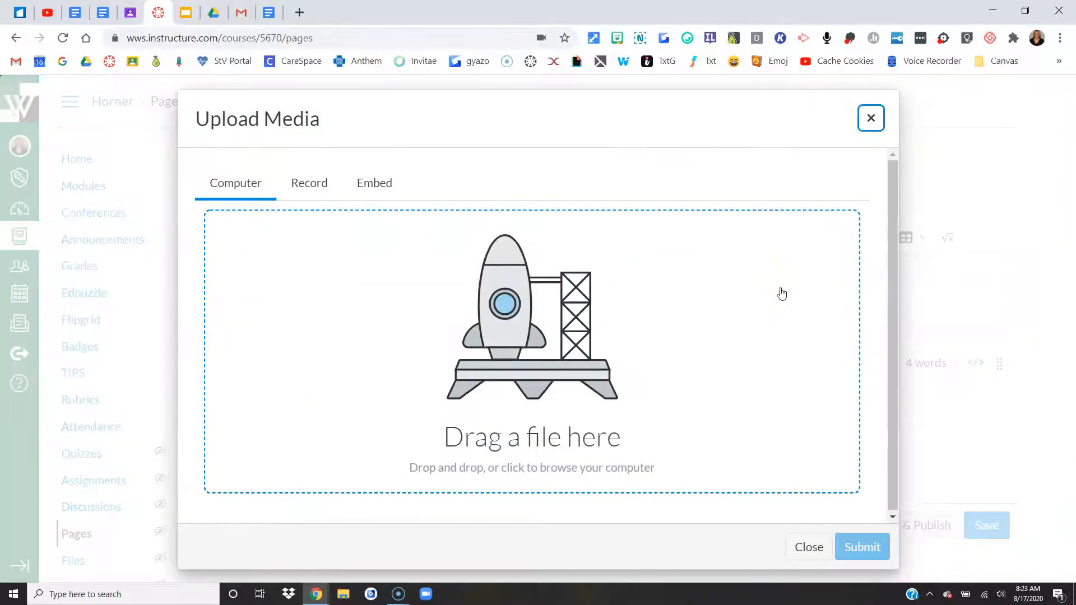
pyautogui.moveTo(695, 346)
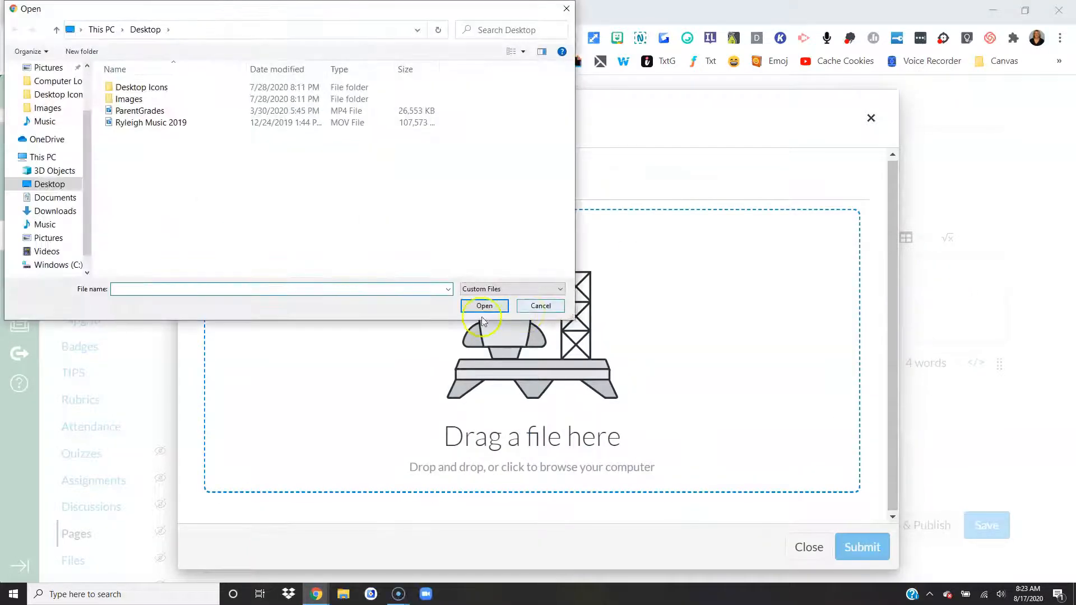
pyautogui.click(149, 122)
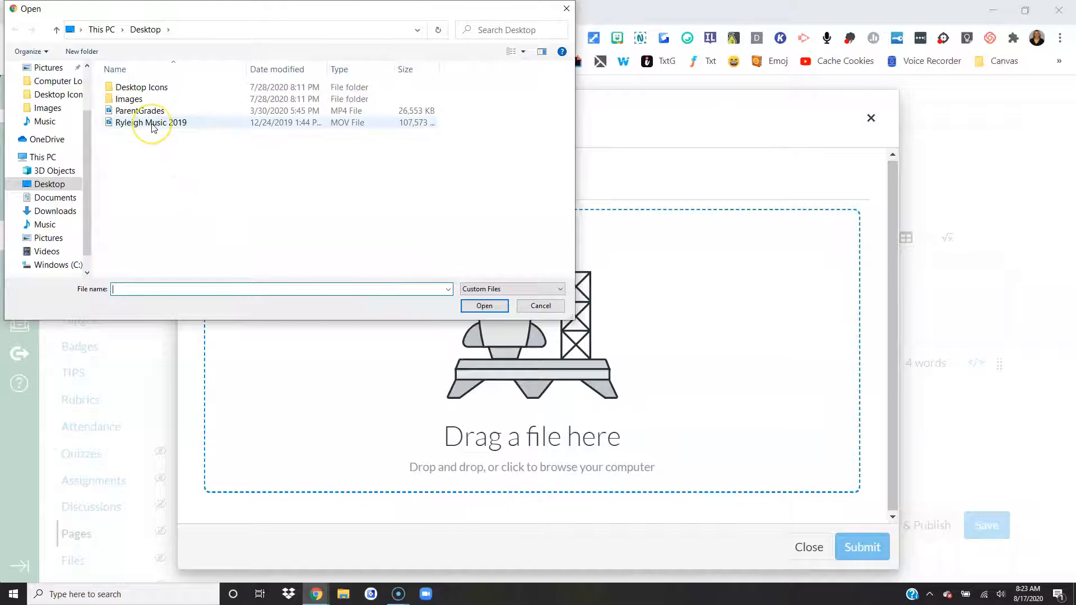
pyautogui.click(142, 111)
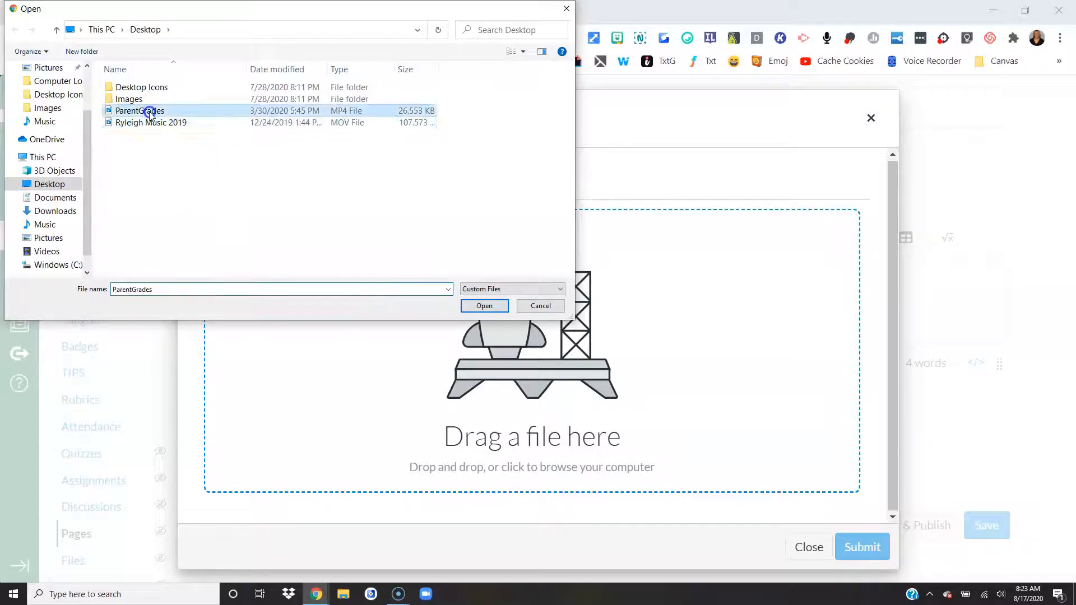
pyautogui.click(484, 305)
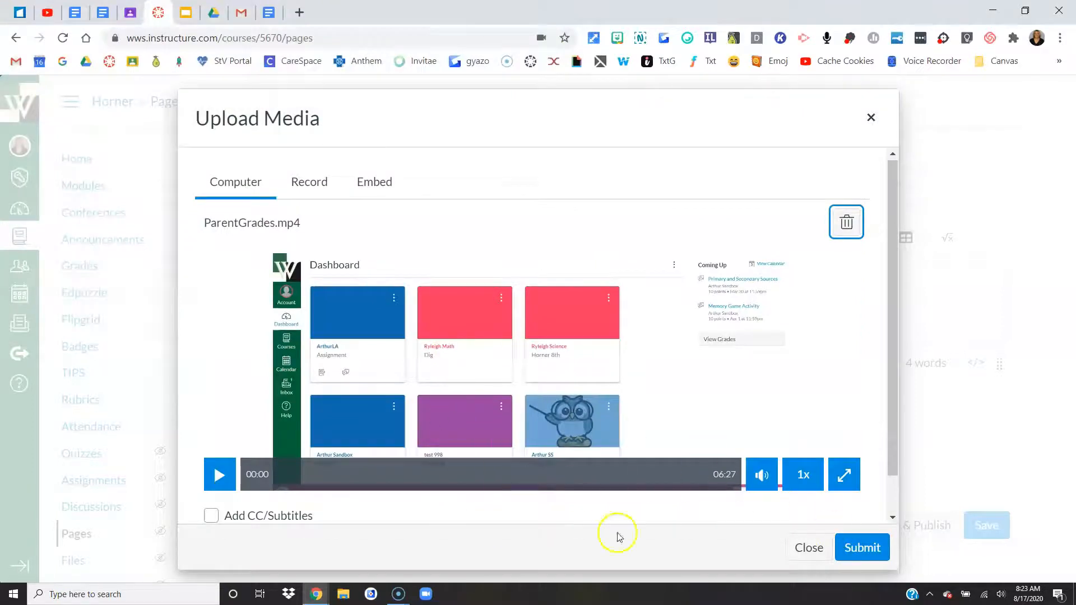
pyautogui.moveTo(288, 498)
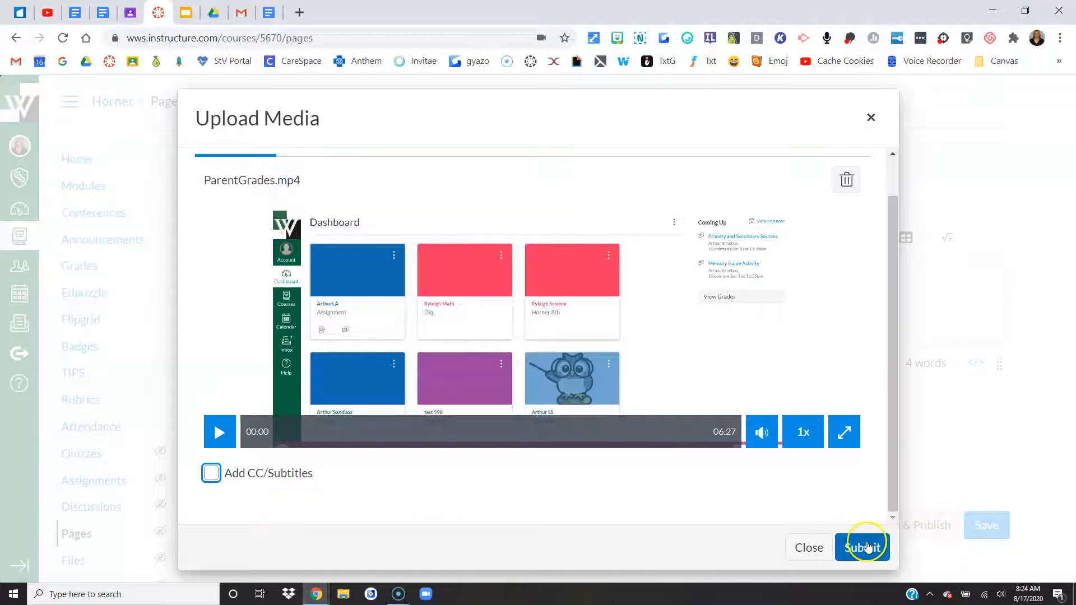
pyautogui.click(863, 549)
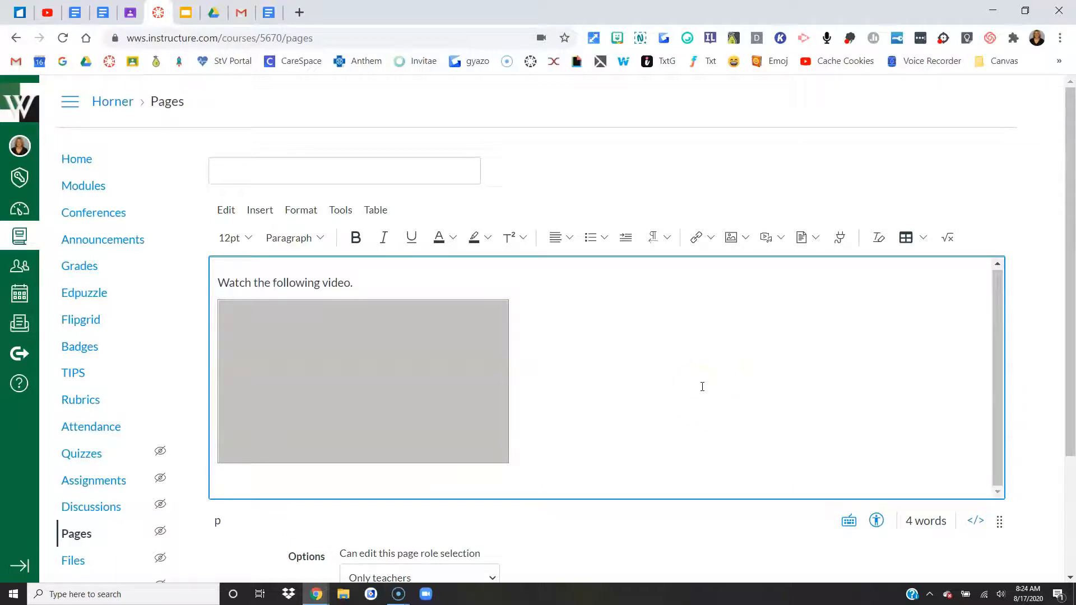
# Add "Watch the following video" below the video and delete the duplicate line at the top
pyautogui.write('Watch the follow')
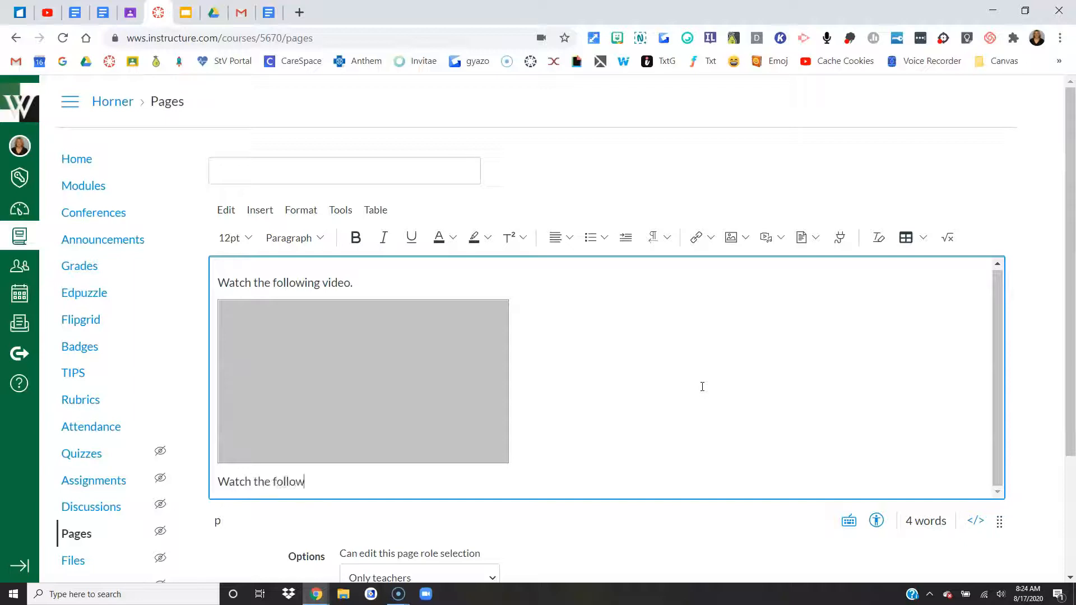
pyautogui.write('ing video.')
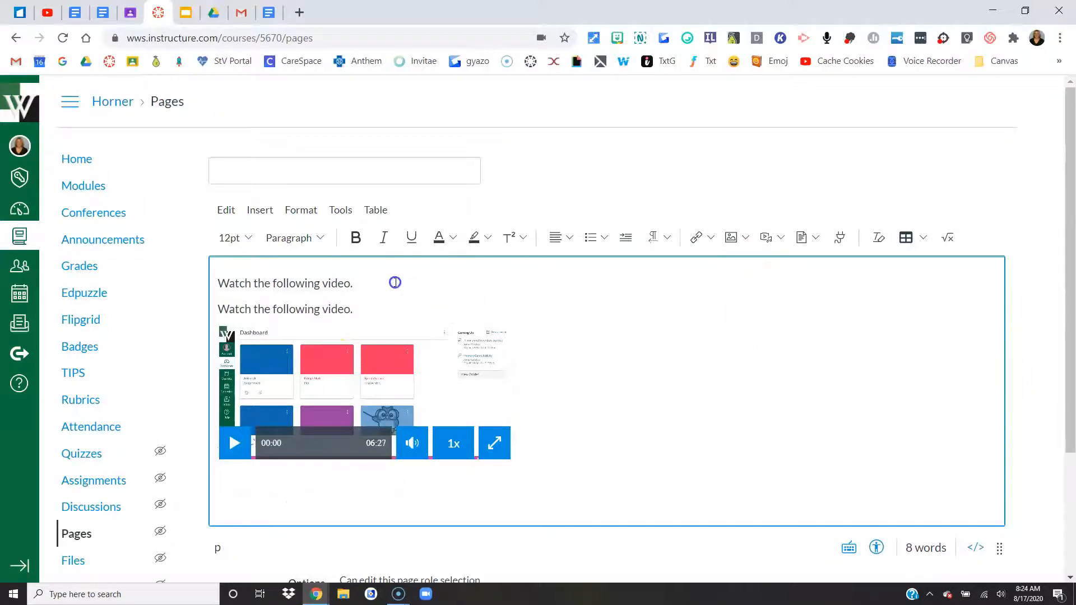
pyautogui.tripleClick(283, 282)
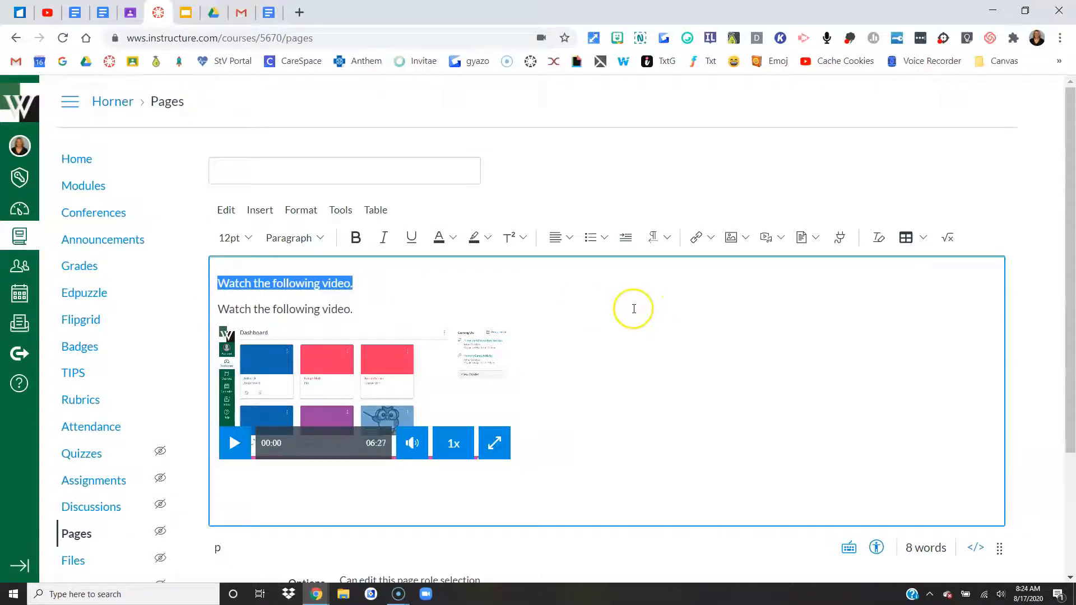
pyautogui.press('Delete')
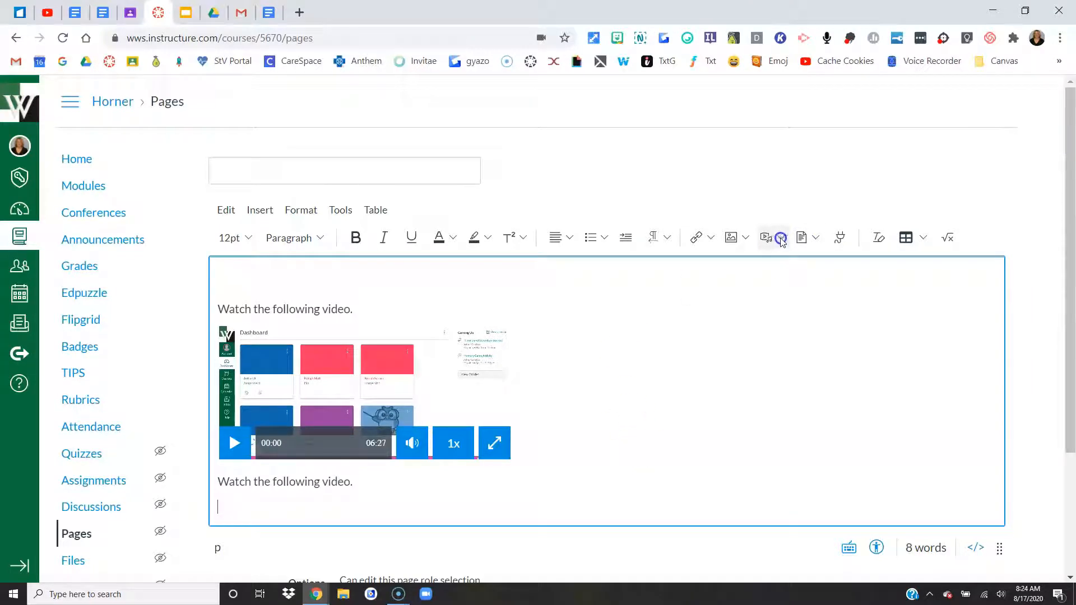
# Start a media recording using the HP laptop webcam as the camera
pyautogui.click(766, 238)
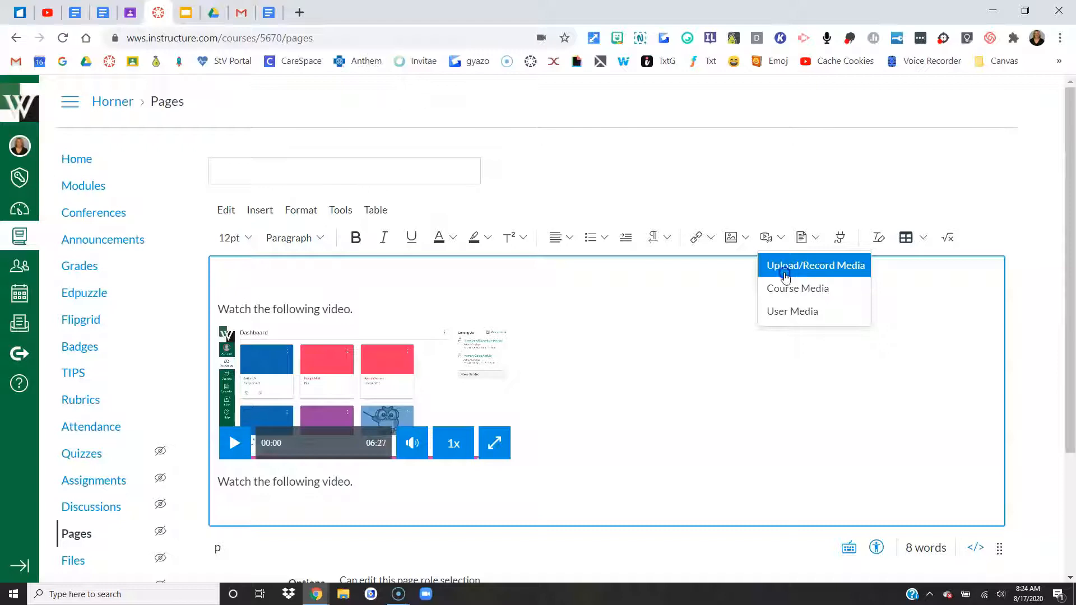
pyautogui.click(815, 265)
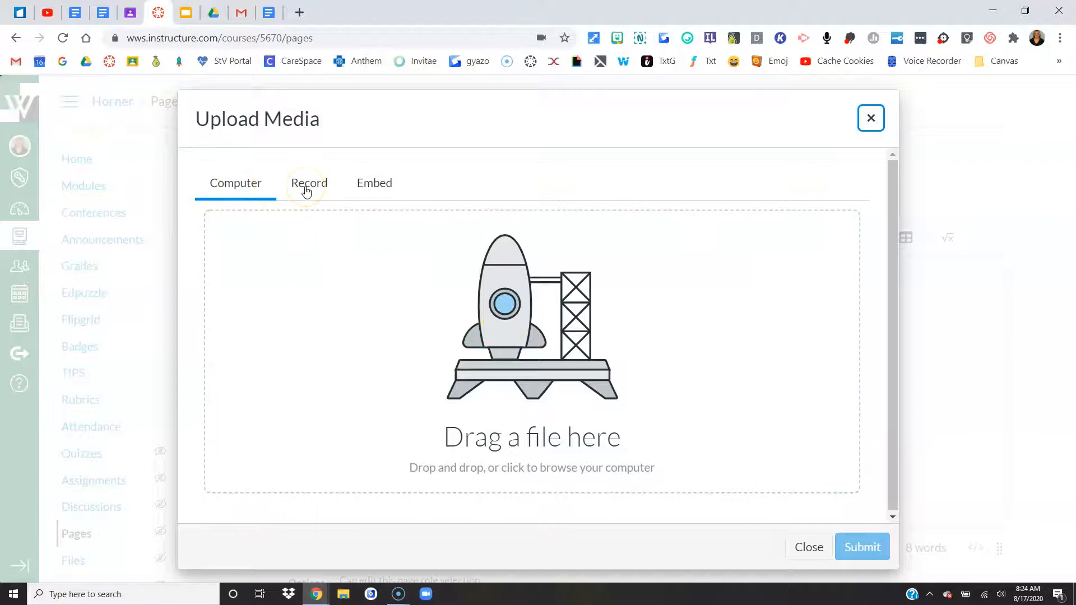
pyautogui.click(310, 182)
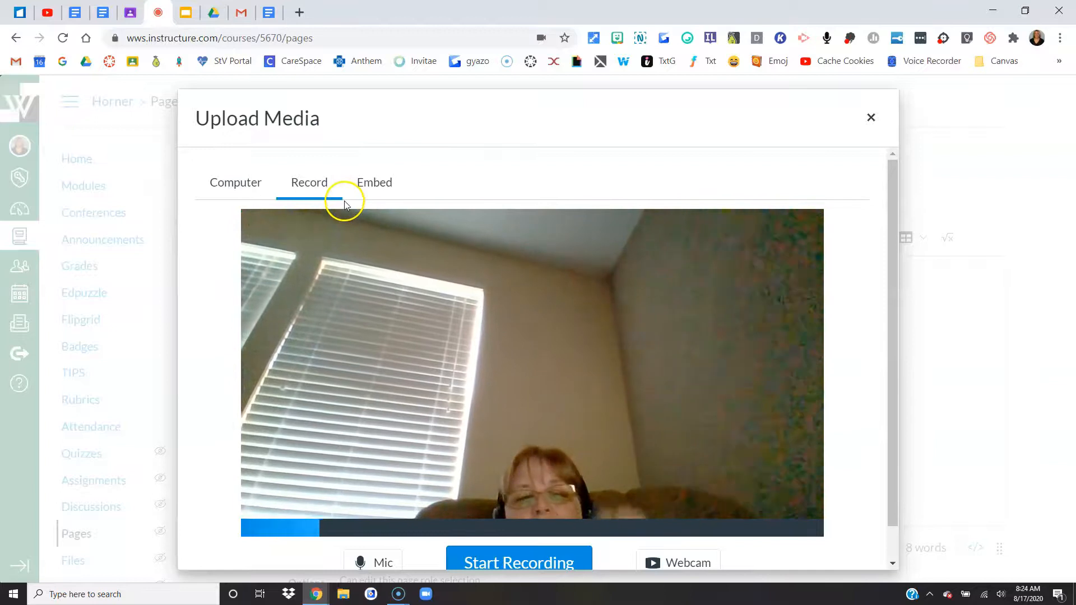
pyautogui.scroll(-3)
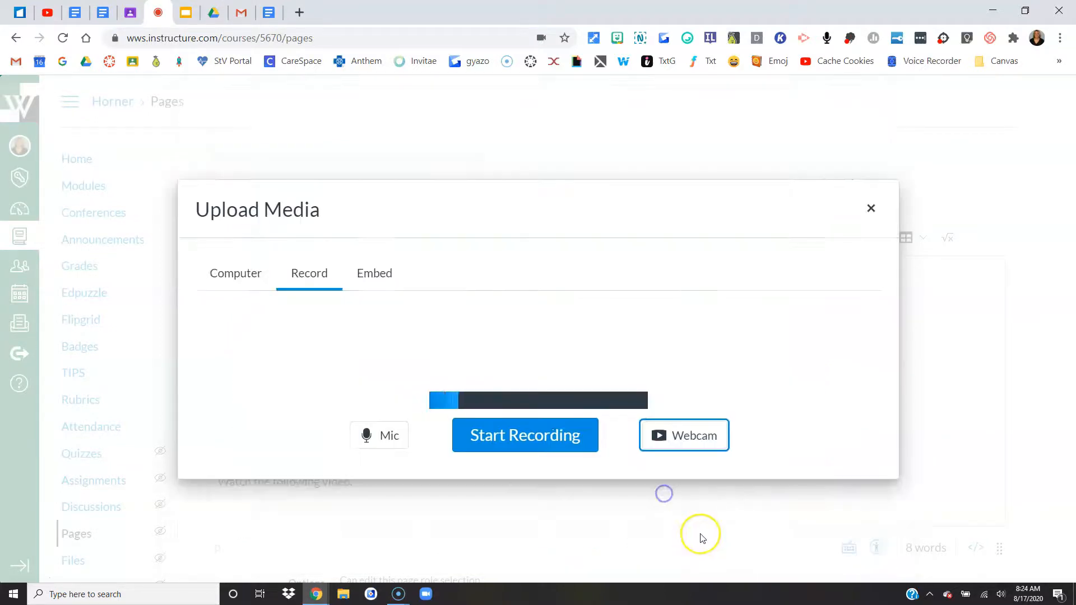
pyautogui.click(683, 435)
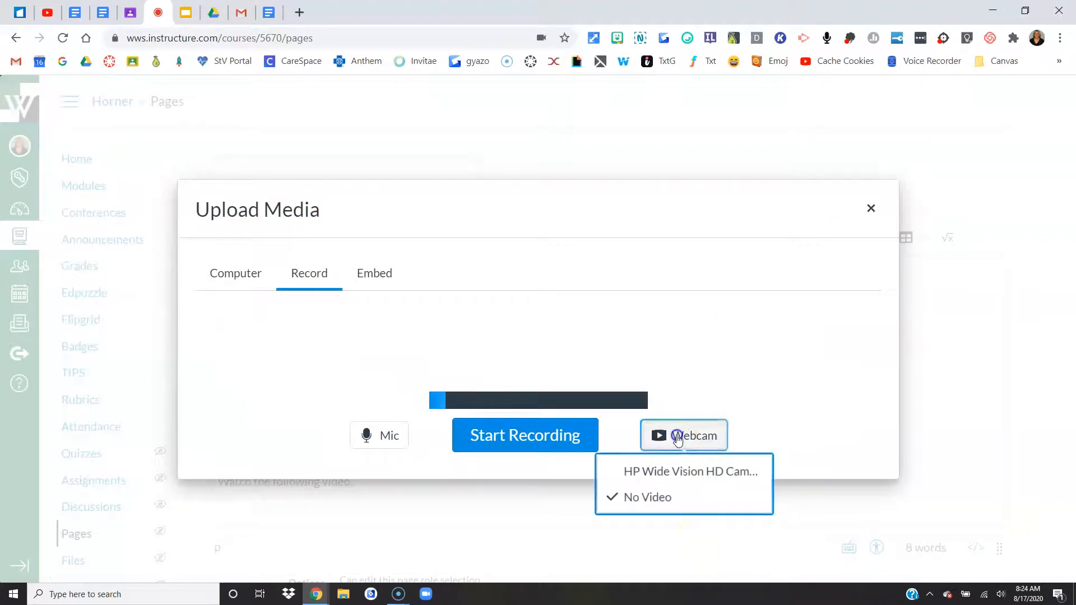
pyautogui.click(689, 472)
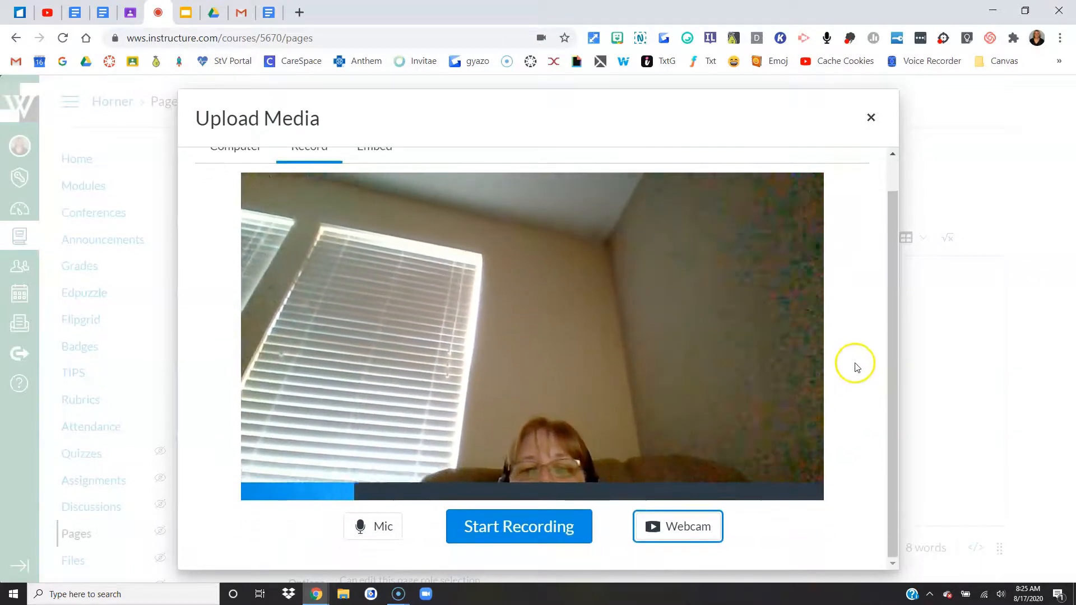
pyautogui.moveTo(519, 527)
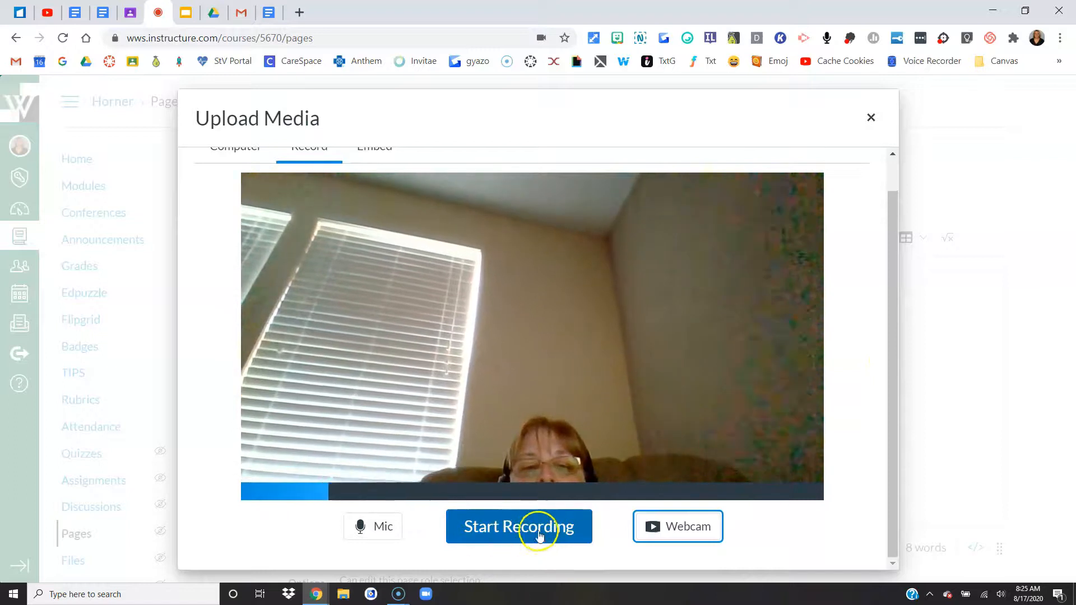
# Record a short webcam clip, name it Video demonstration, and save it to the page
pyautogui.click(519, 527)
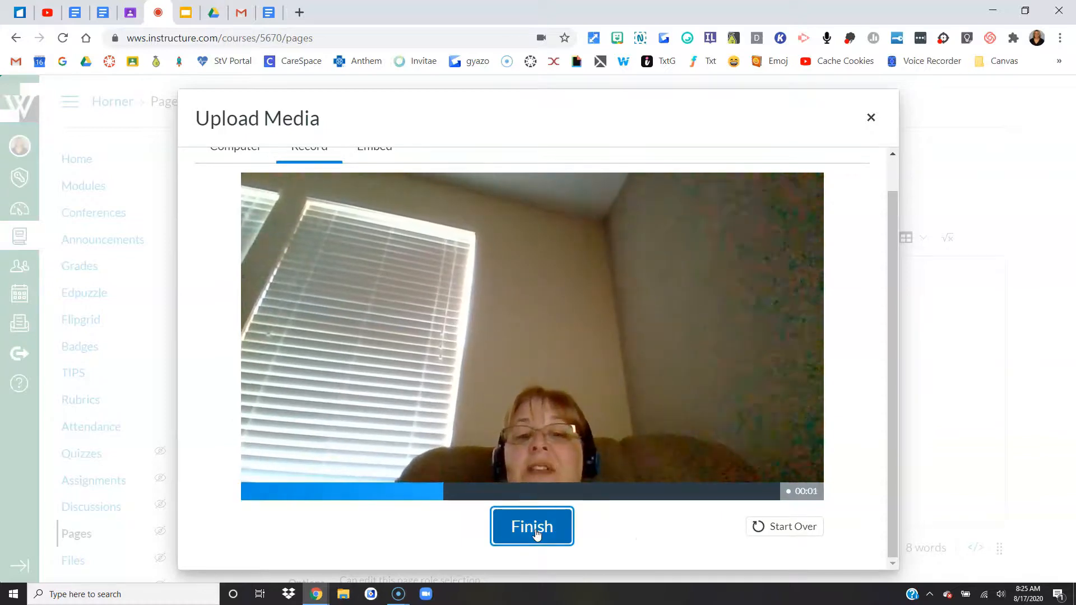
pyautogui.click(532, 527)
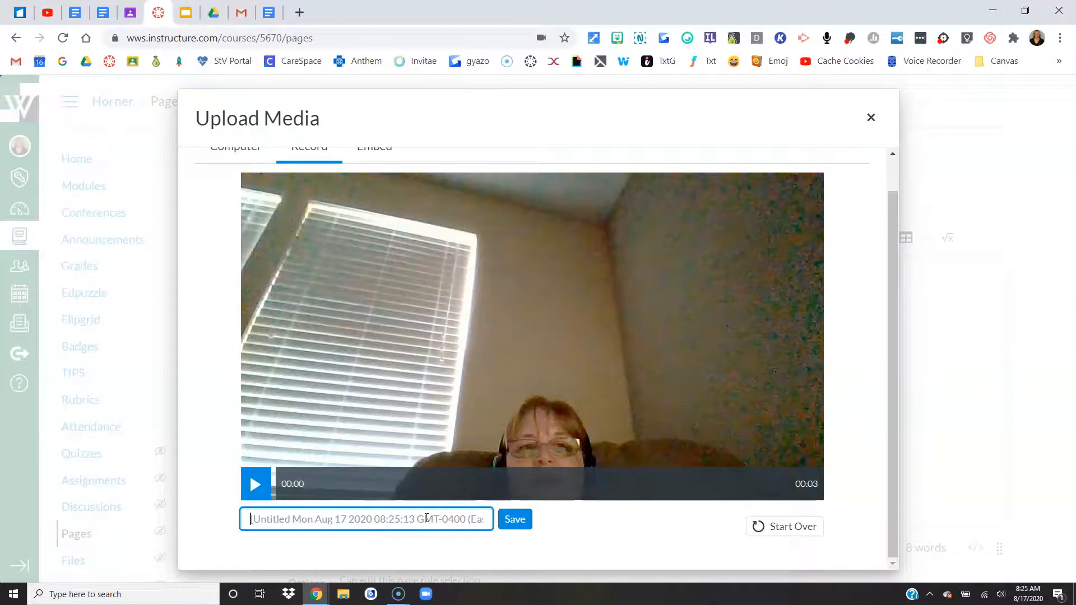
pyautogui.write('Video demonstrati')
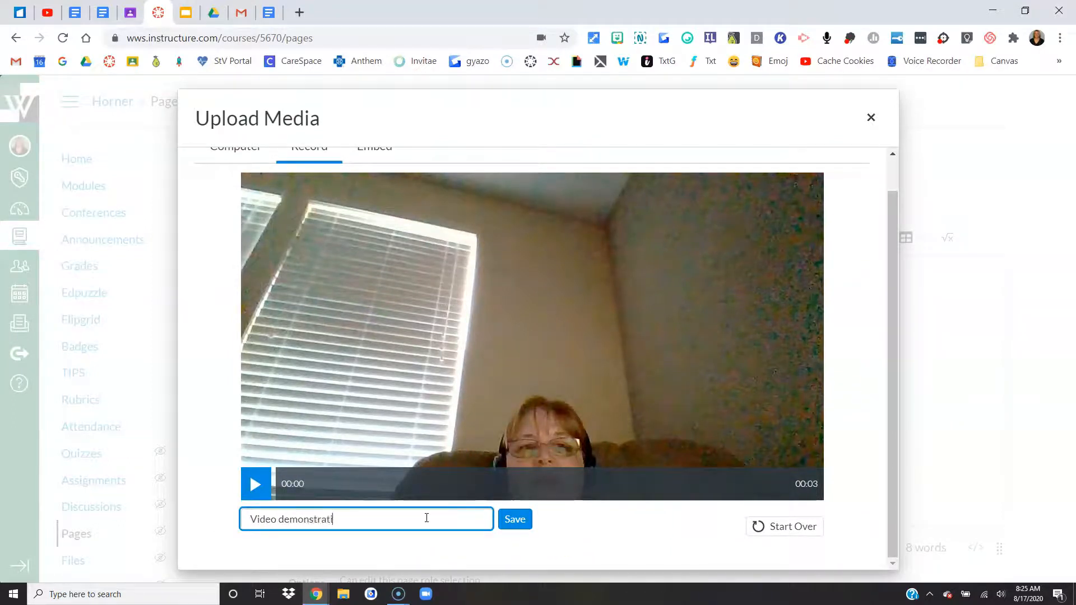
pyautogui.click(515, 519)
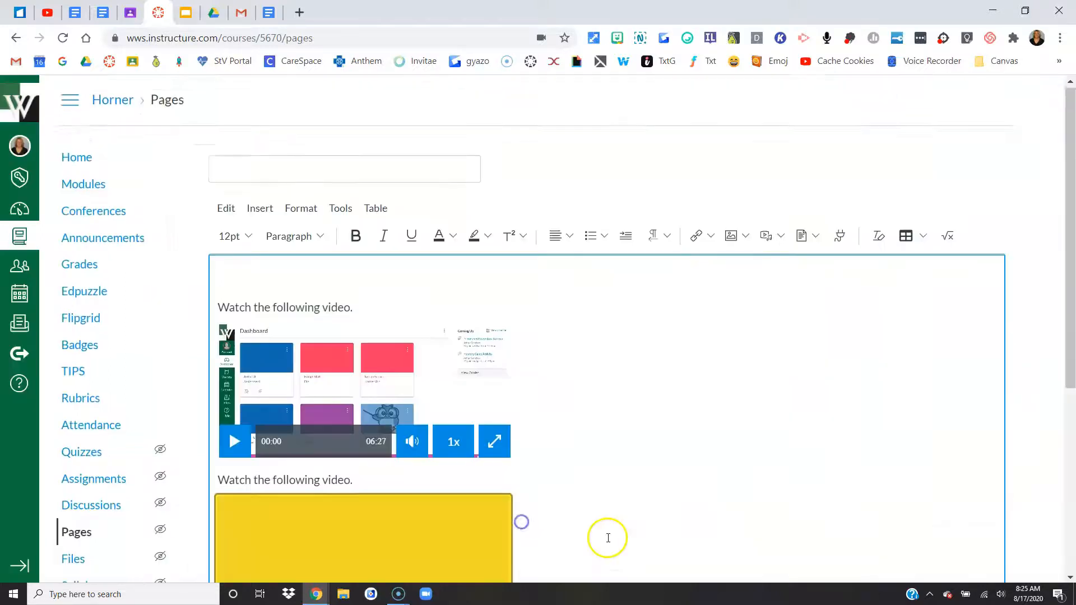
# Enter the line "Listen to this audio." beneath the webcam video
pyautogui.scroll(-3)
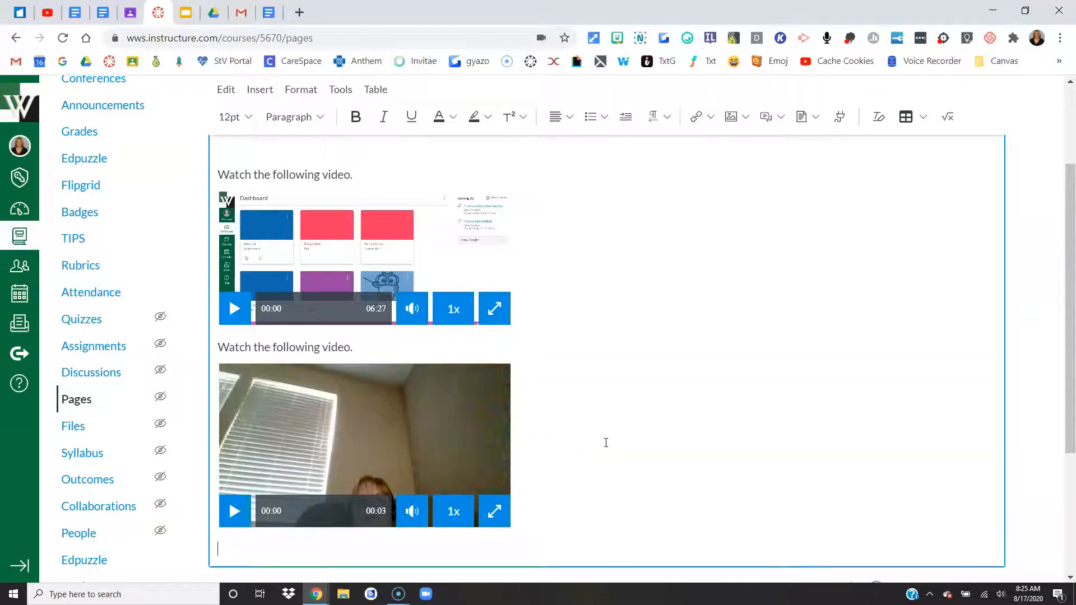
pyautogui.write('Listen to t')
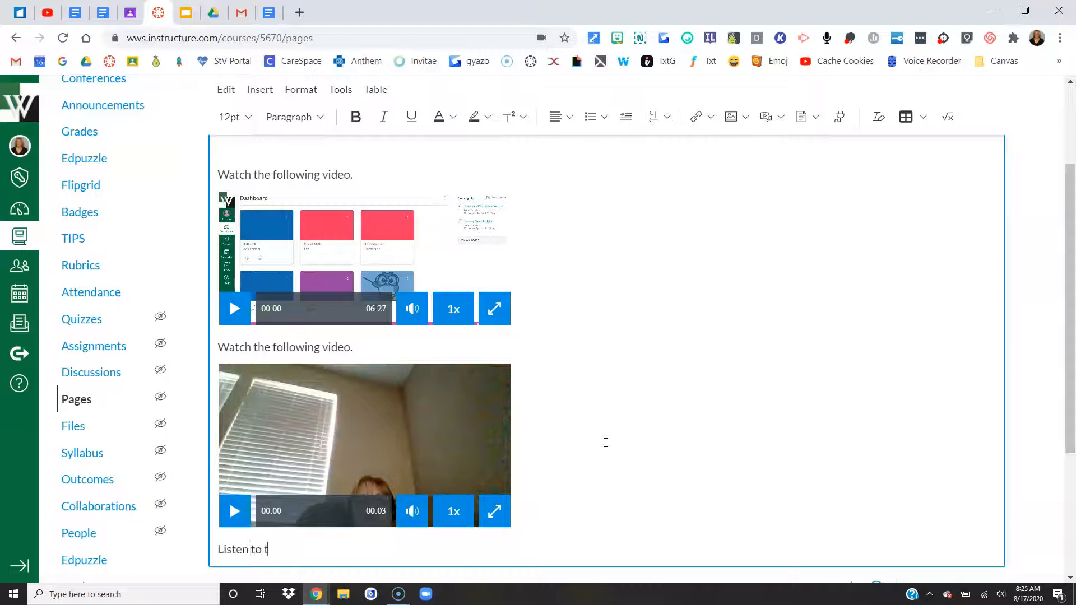
pyautogui.write('his aduid')
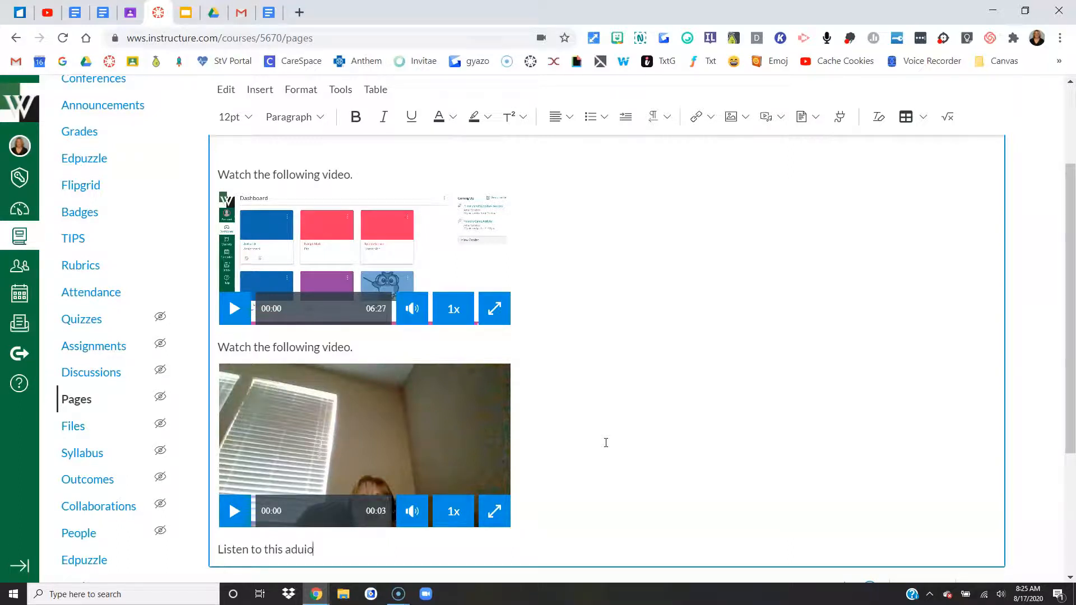
pyautogui.press('Backspace')
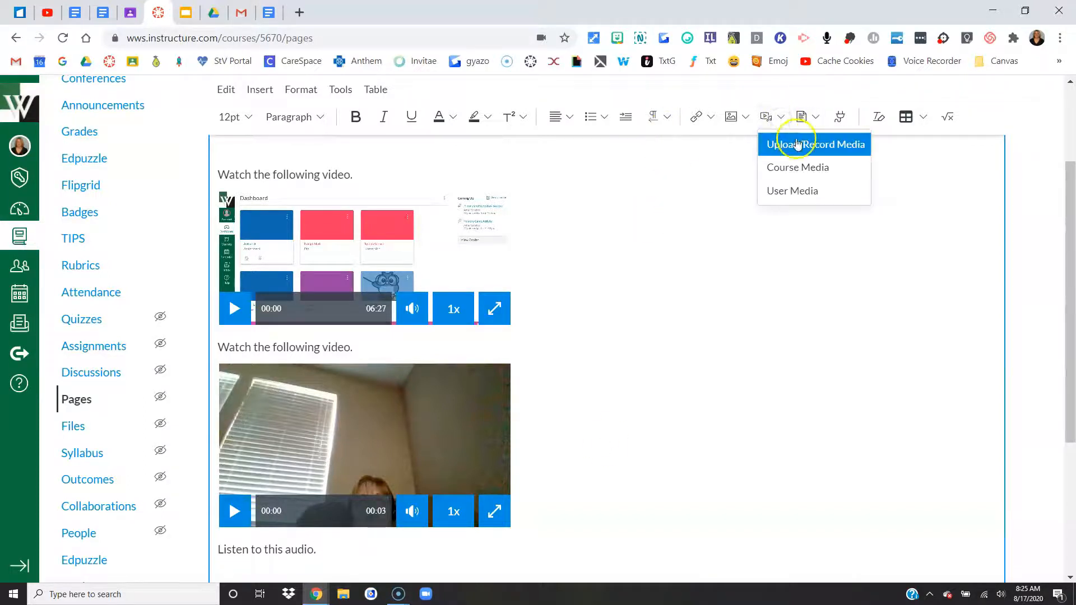
# Record a short clip with Webcam set to No Video, name it audio demonstration, and save it
pyautogui.click(815, 145)
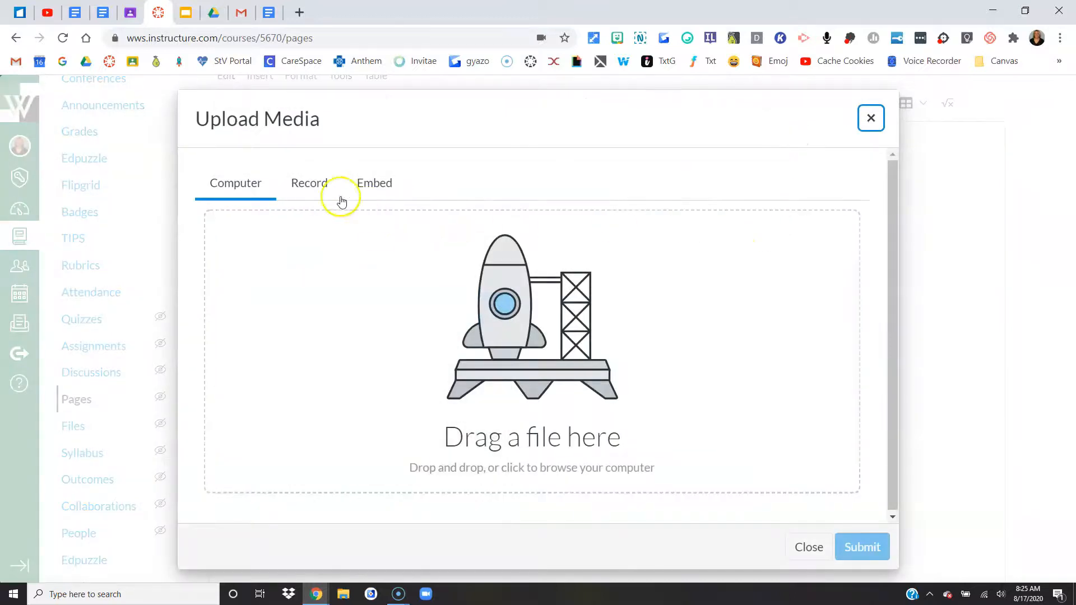
pyautogui.click(309, 182)
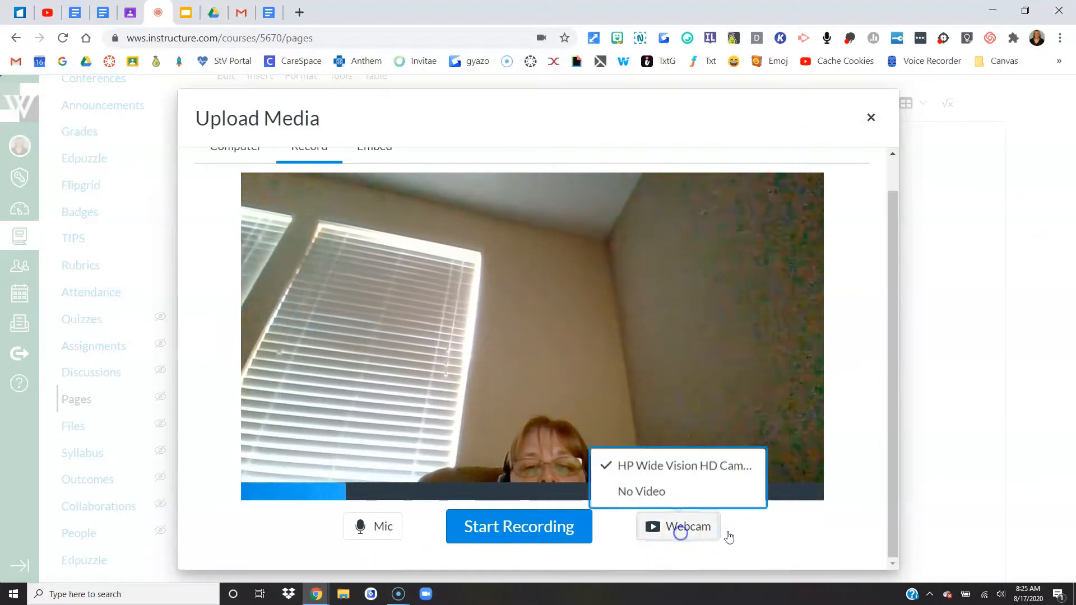
pyautogui.click(640, 491)
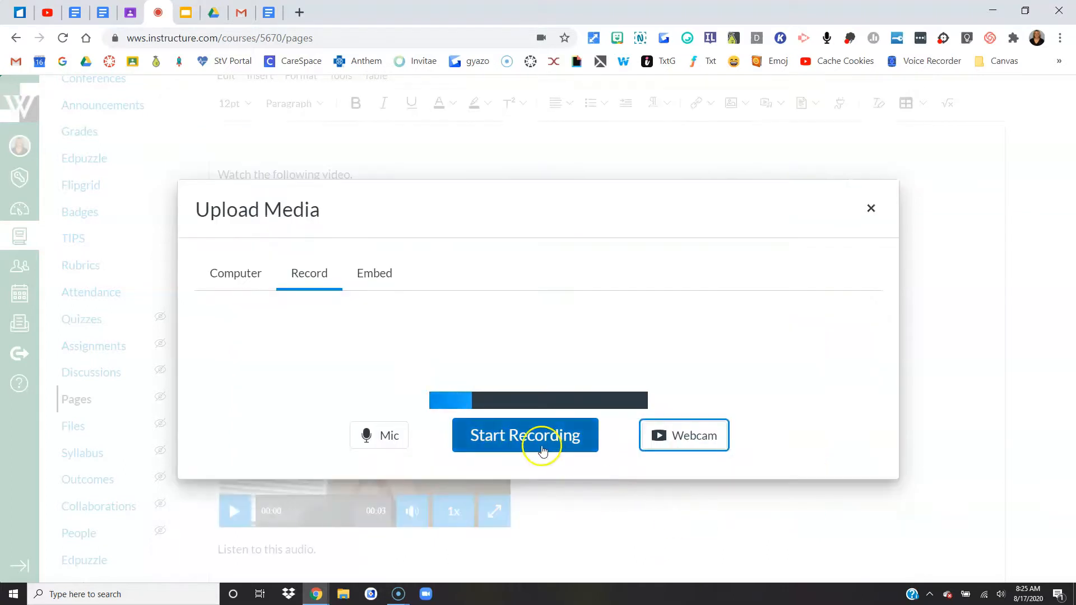
pyautogui.click(525, 435)
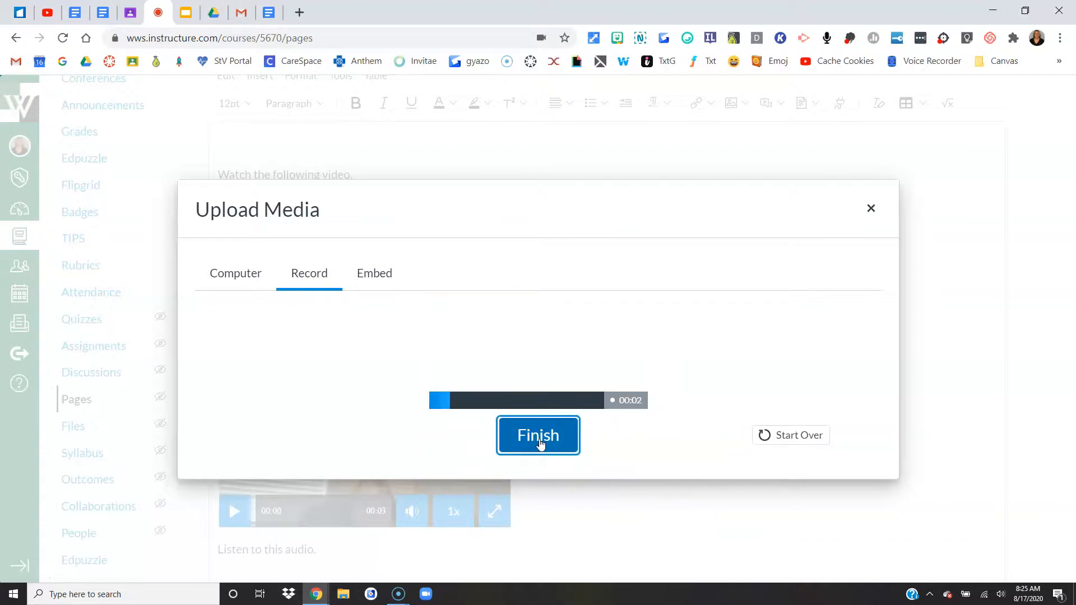
pyautogui.click(538, 435)
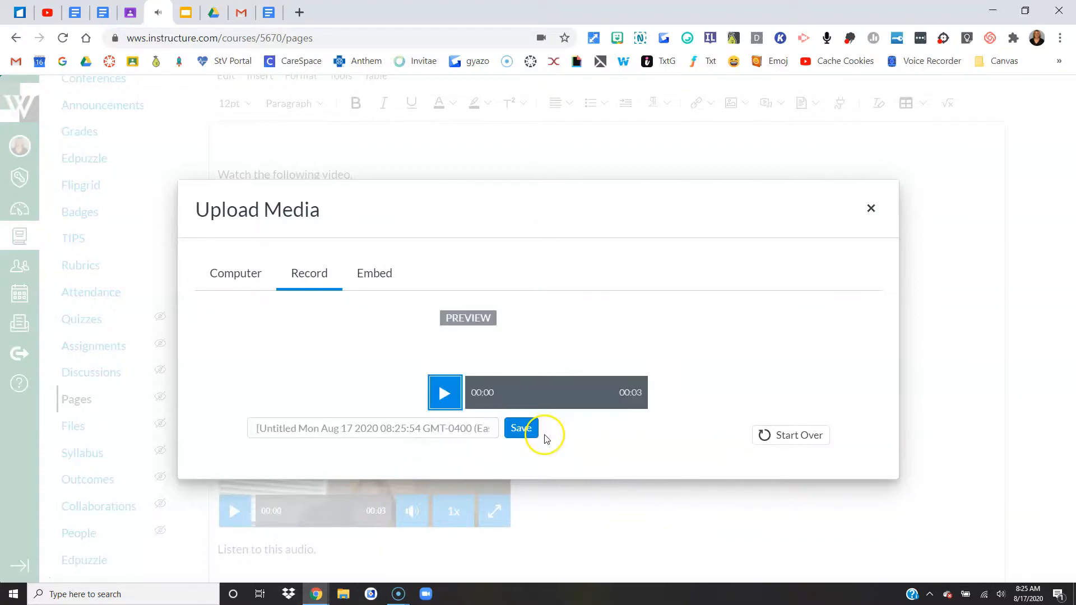
pyautogui.write('audio demonstration')
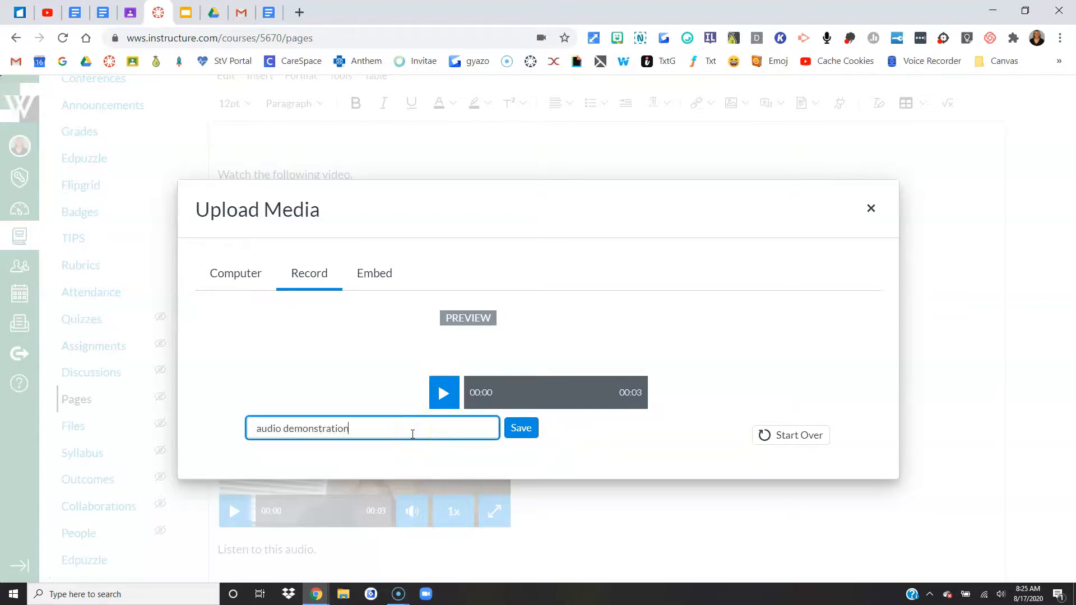
pyautogui.click(522, 428)
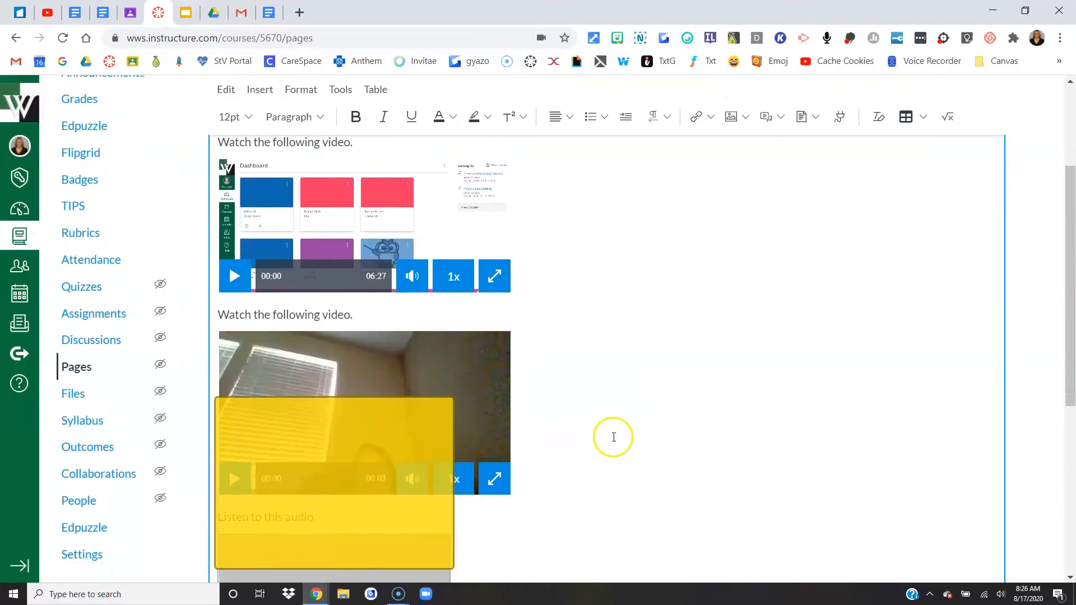
# Scroll to the audio player and reopen the toolbar's media insertion choices
pyautogui.scroll(-3)
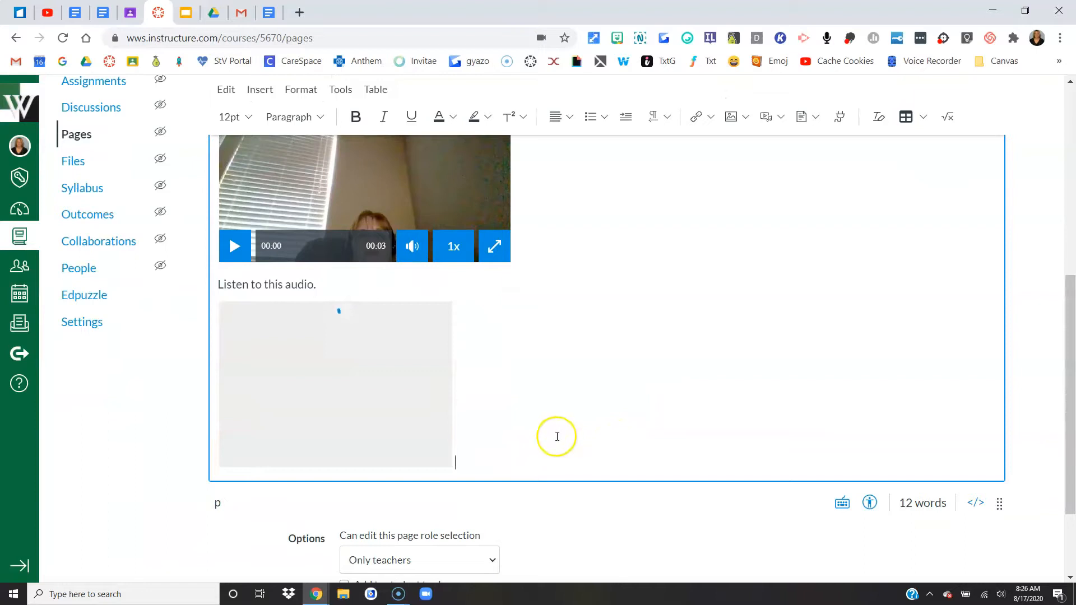
pyautogui.moveTo(602, 427)
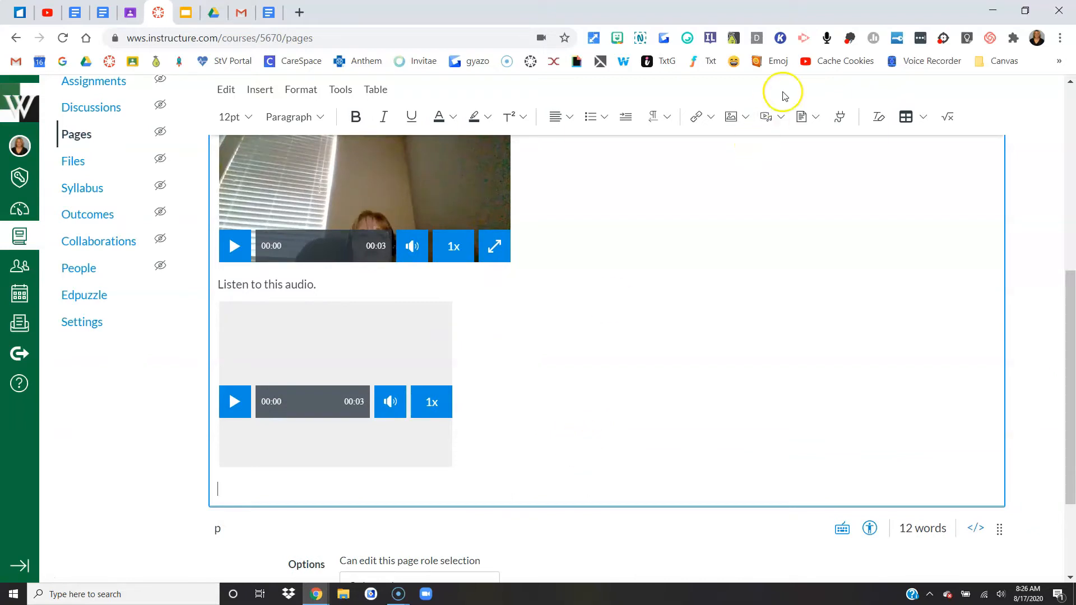
pyautogui.click(800, 116)
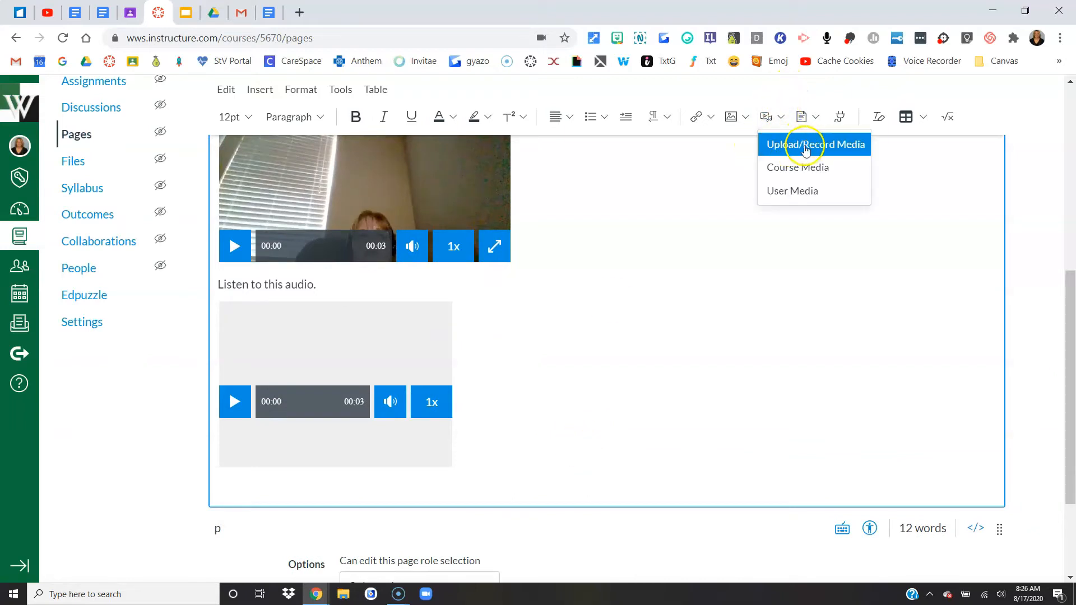